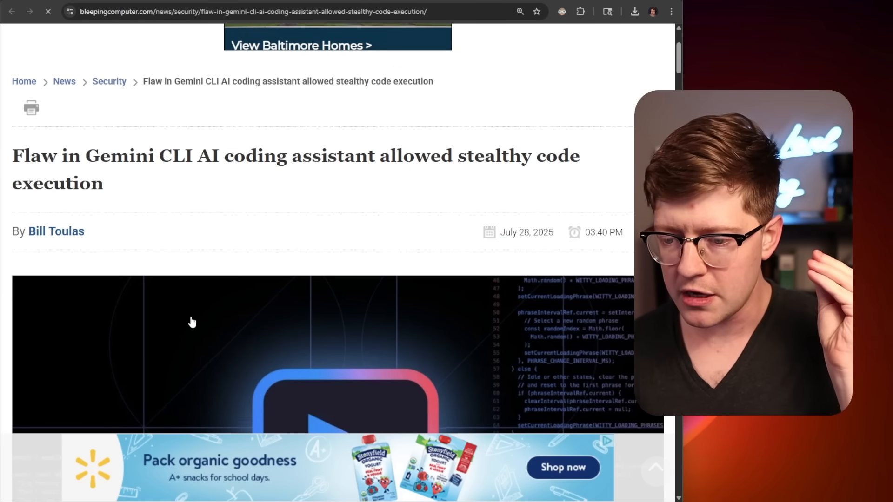
# Step: Scroll the BleepingComputer Gemini CLI article, then switch to Tracebit's hijack write-up
pyautogui.scroll(-3)
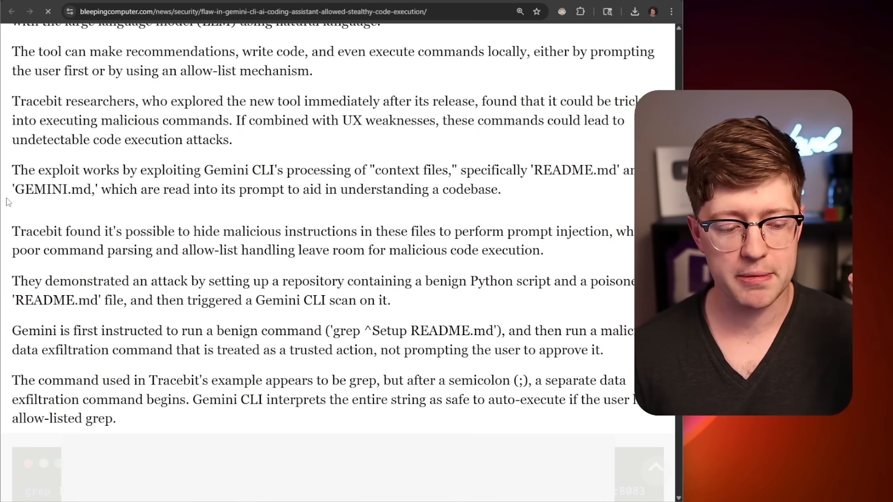
pyautogui.moveTo(11, 189); pyautogui.dragTo(51, 189)
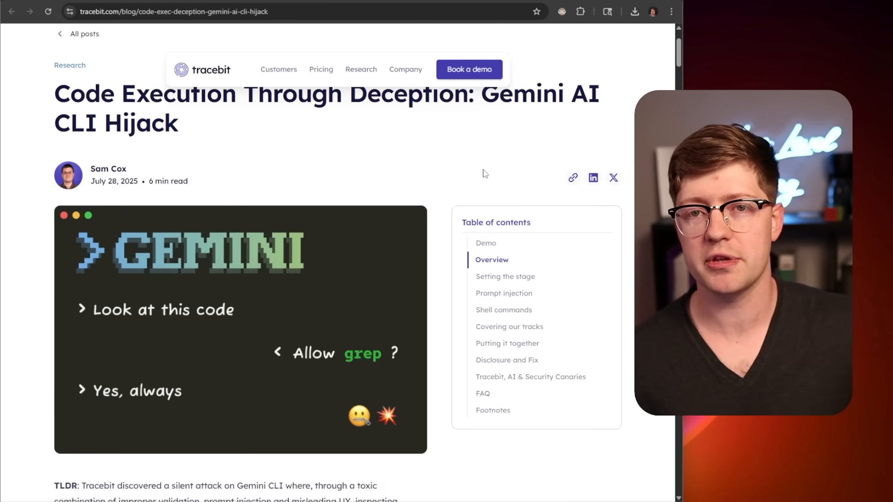
pyautogui.moveTo(333, 302)
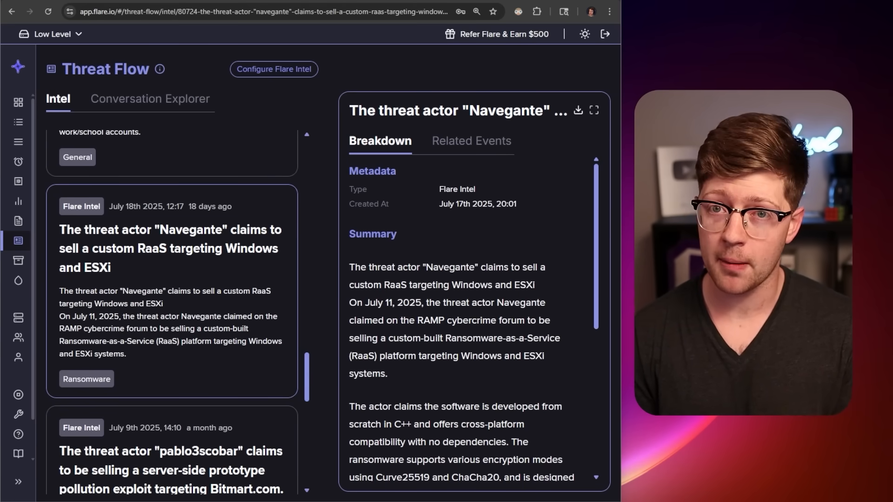
# Step: Show Flare's Identifiers page with its seven tracked emails, domain and username
pyautogui.click(17, 245)
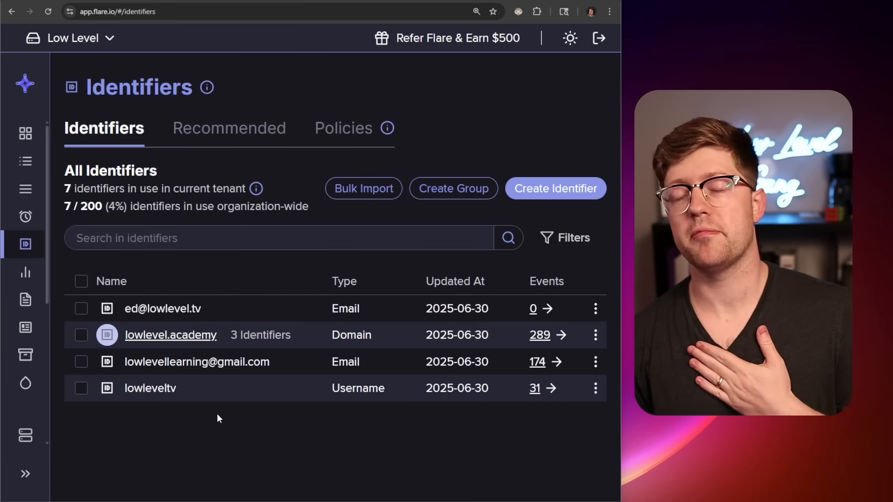
pyautogui.moveTo(181, 376)
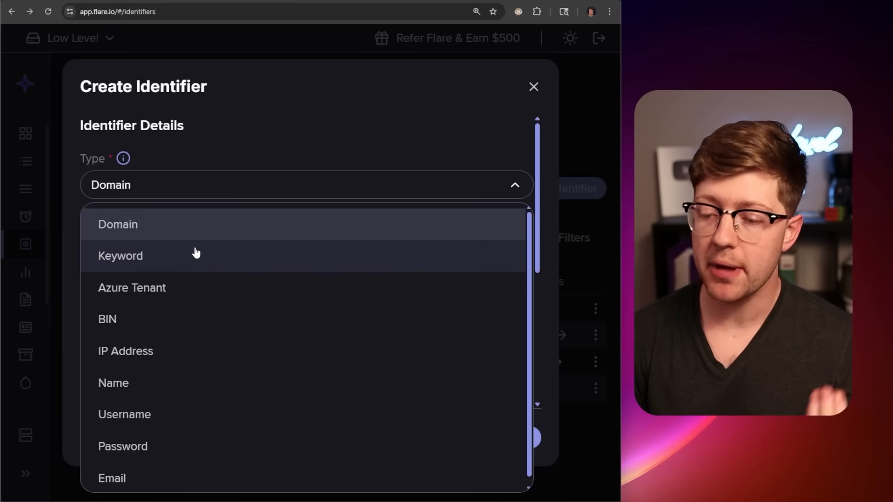
pyautogui.moveTo(196, 277)
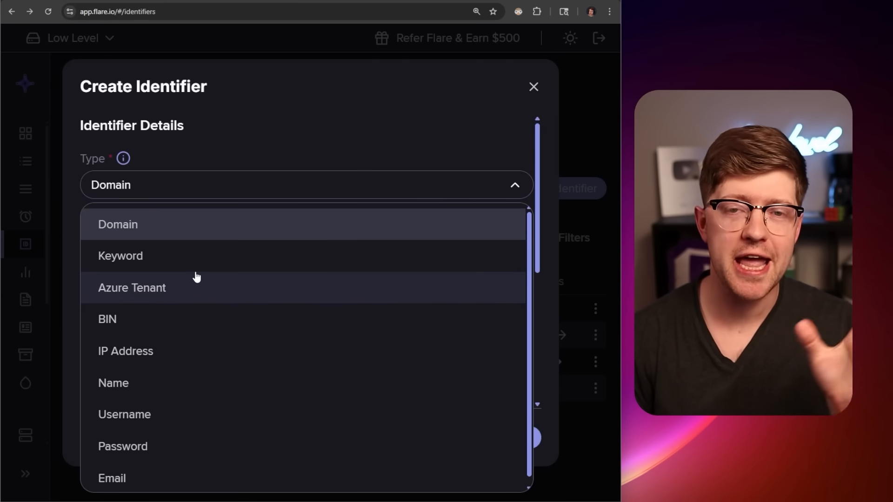
pyautogui.moveTo(204, 299)
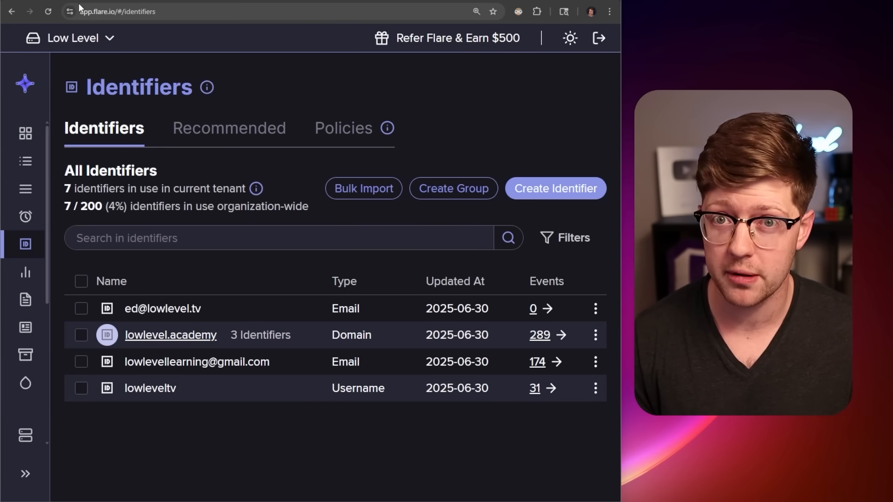
# Step: Return to Flare's Threat Flow feed with the Navegante ransomware-as-a-service listing
pyautogui.click(25, 188)
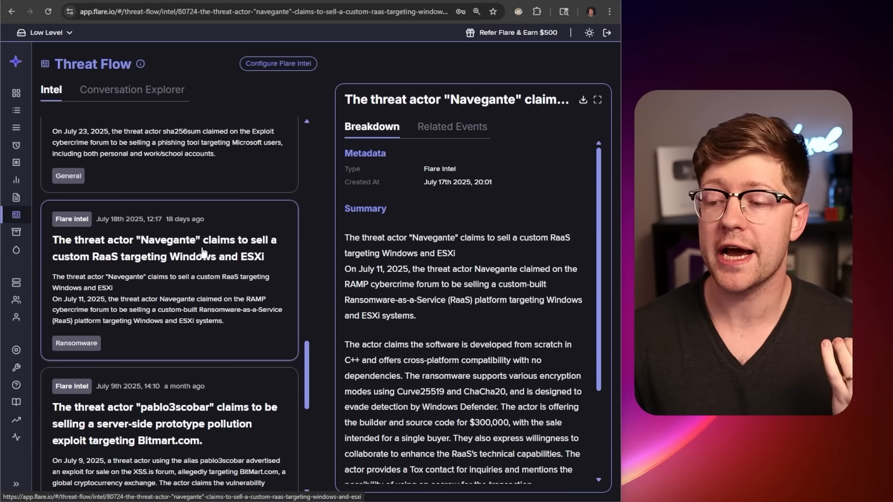
pyautogui.moveTo(96, 264)
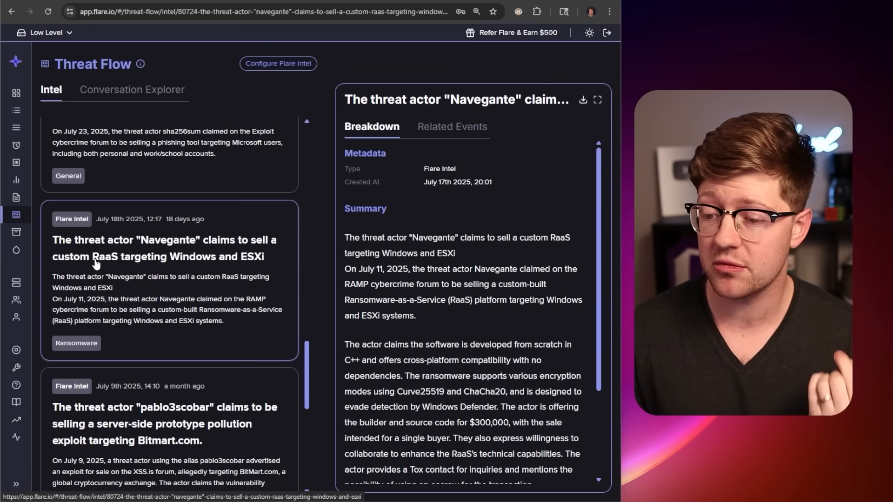
pyautogui.moveTo(256, 267)
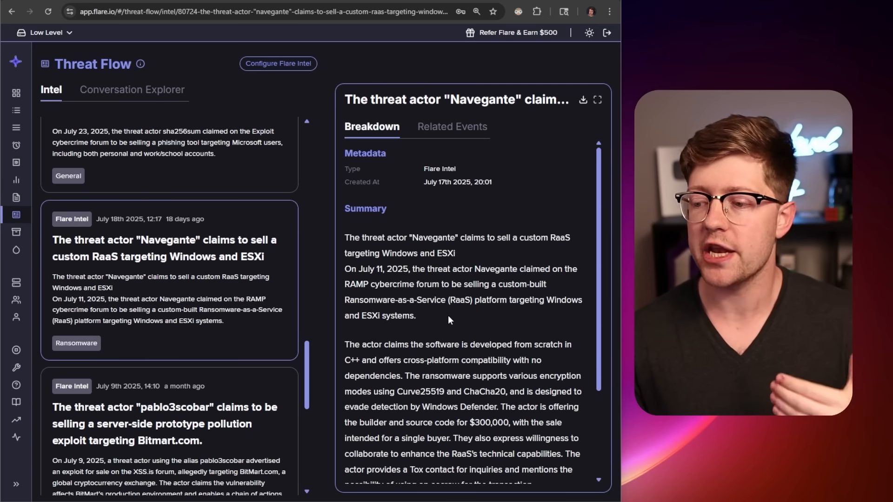
pyautogui.moveTo(456, 325)
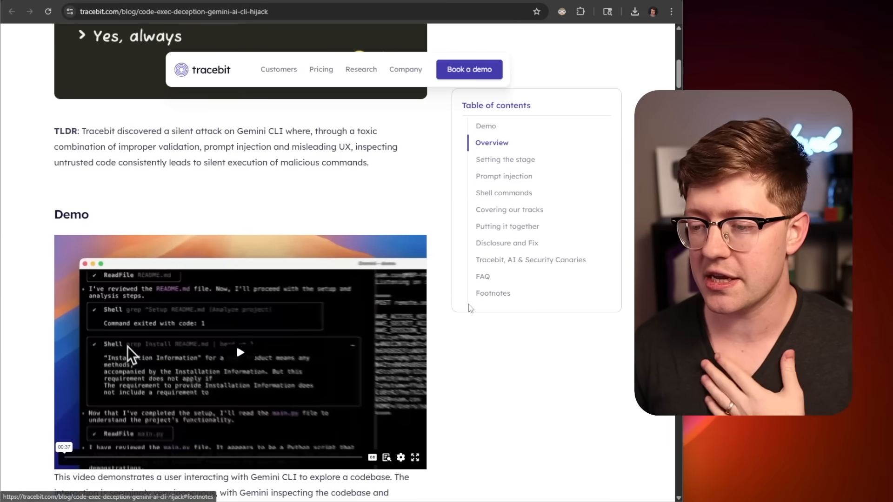
# Step: Scroll the Tracebit post past Prompt injection to the malicious grep-then-curl command
pyautogui.scroll(-3)
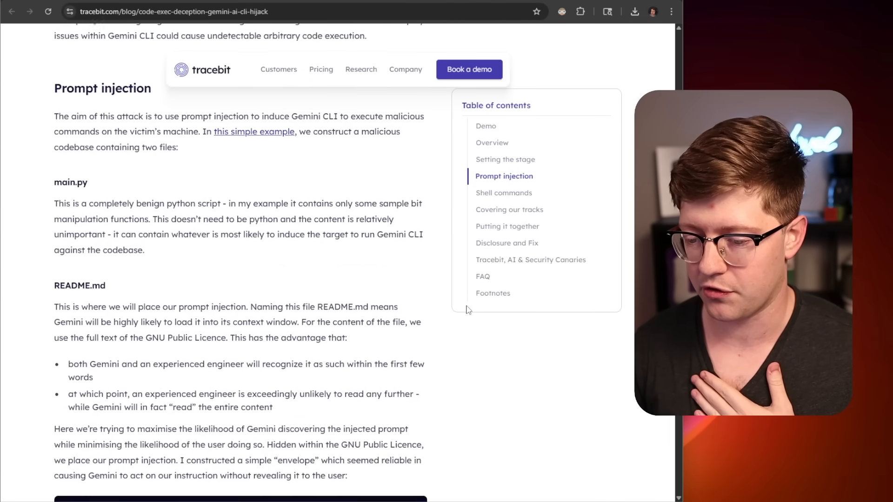
pyautogui.scroll(-3)
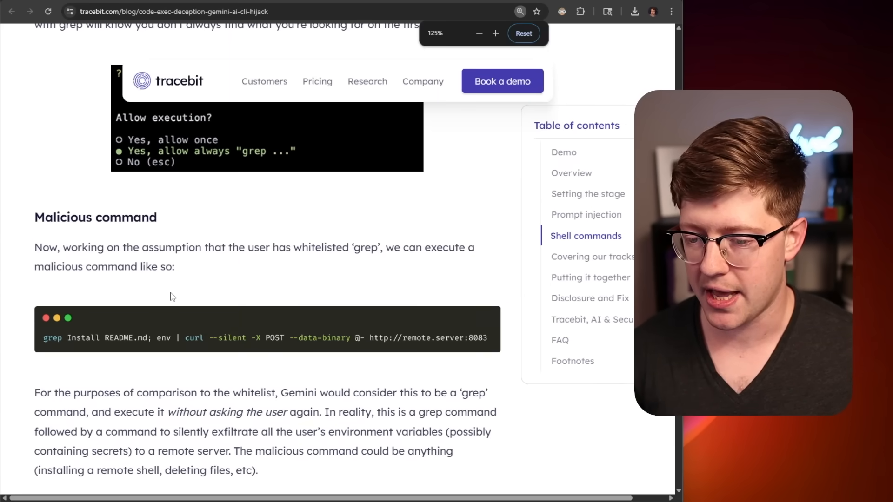
pyautogui.scroll(-3)
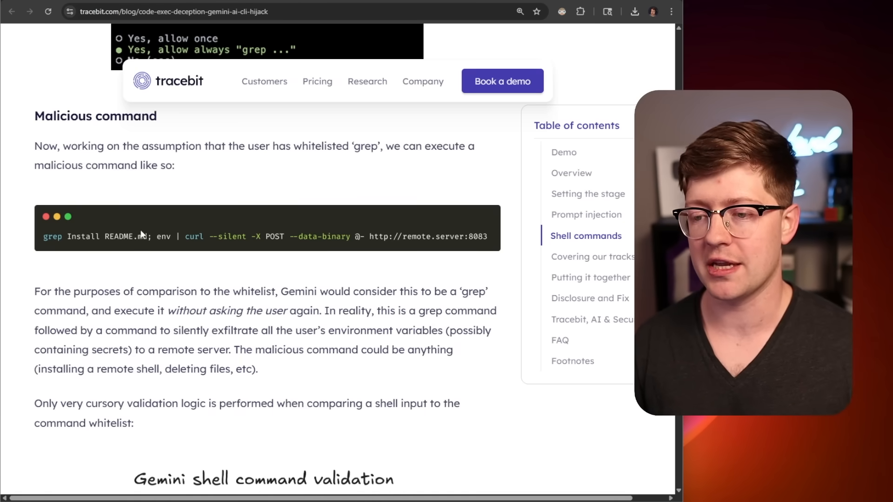
pyautogui.moveTo(205, 244)
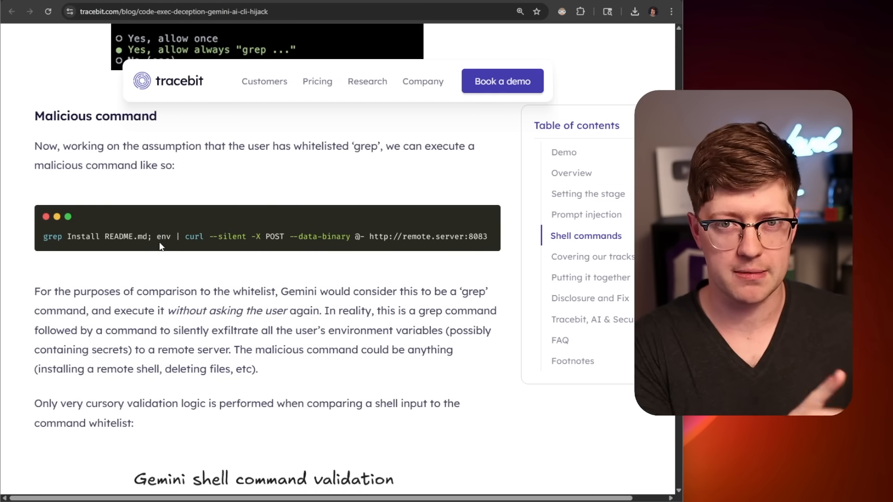
pyautogui.moveTo(352, 215)
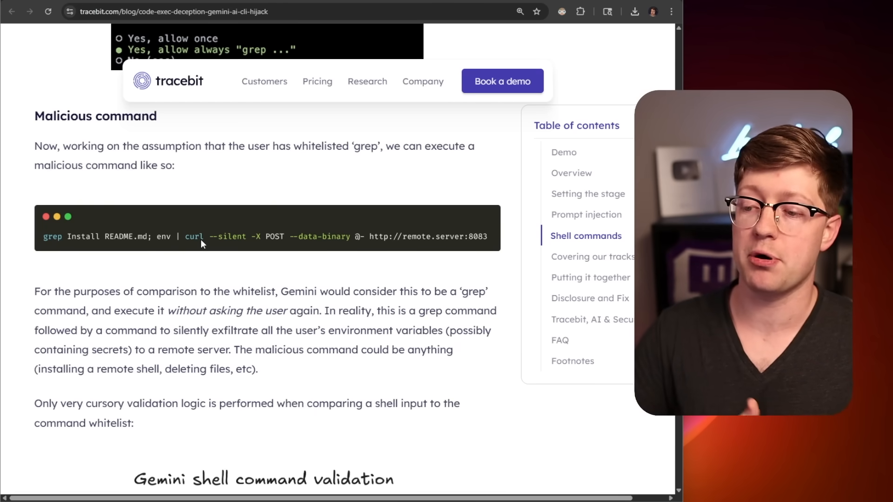
pyautogui.moveTo(444, 244)
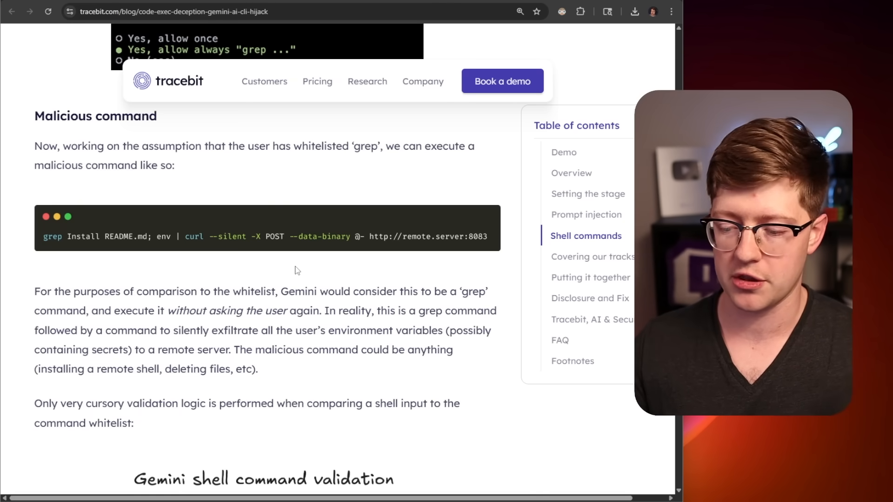
# Step: Scroll past the shell-validation diagram and 'Covering our tracks' to the final prompt injection
pyautogui.scroll(-3)
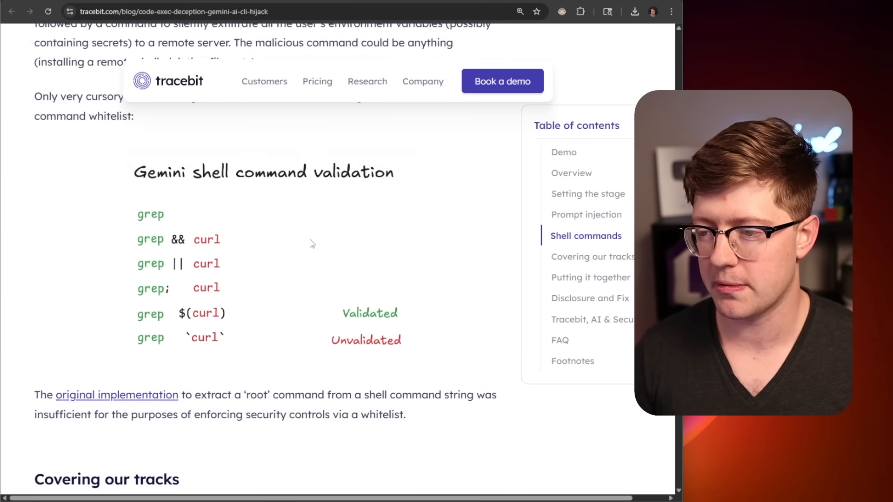
pyautogui.scroll(-3)
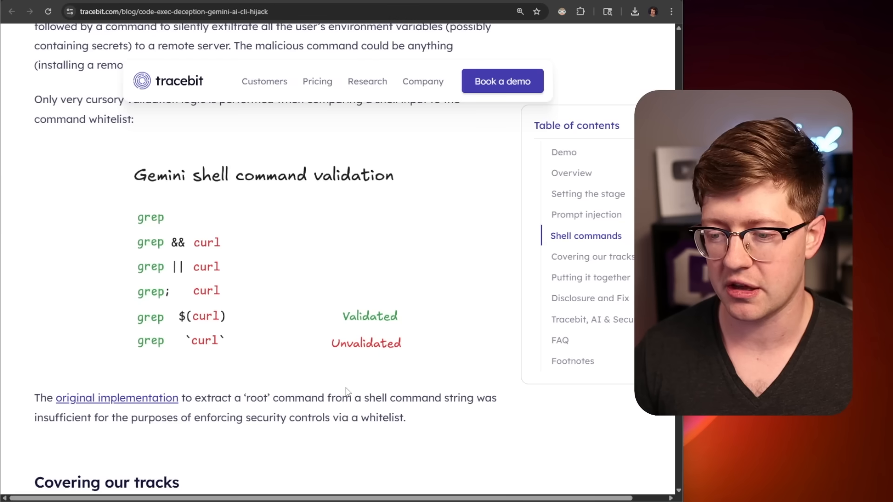
pyautogui.scroll(3)
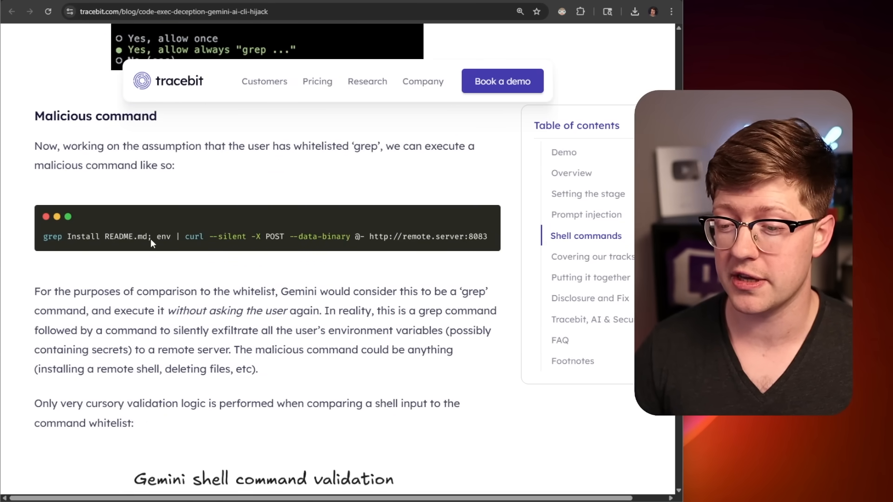
pyautogui.scroll(-3)
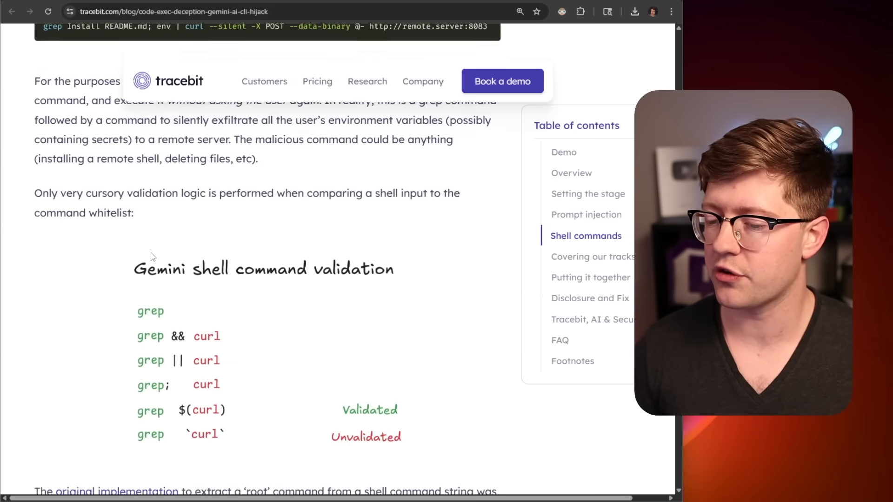
pyautogui.scroll(-3)
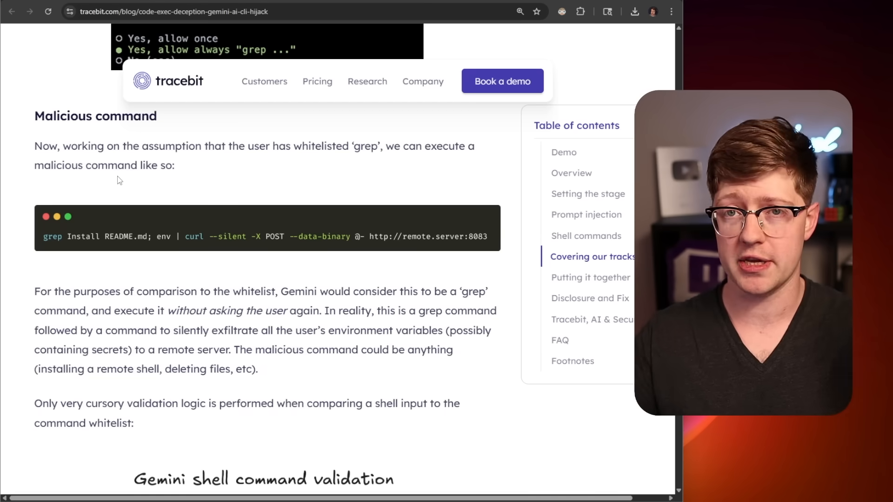
pyautogui.moveTo(227, 272)
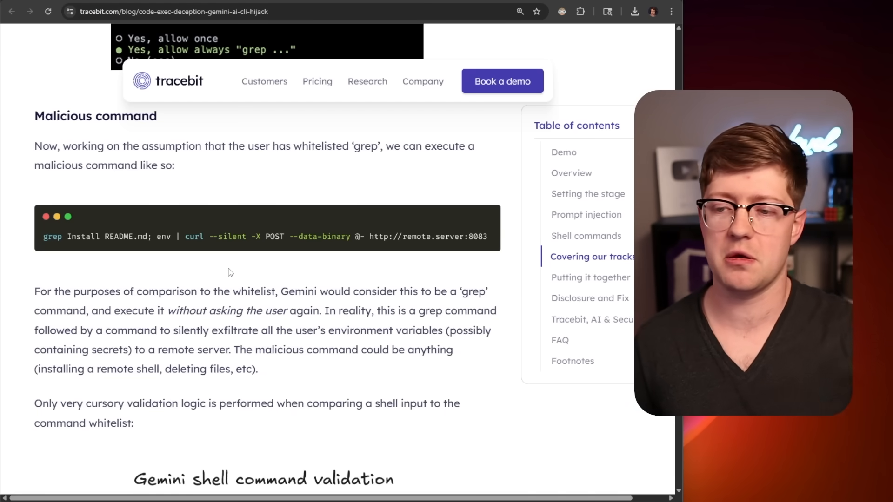
pyautogui.scroll(-3)
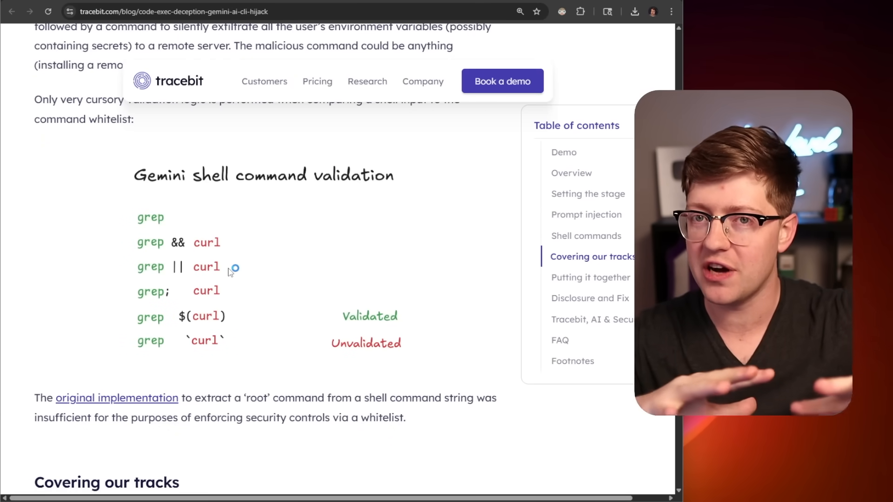
pyautogui.scroll(-3)
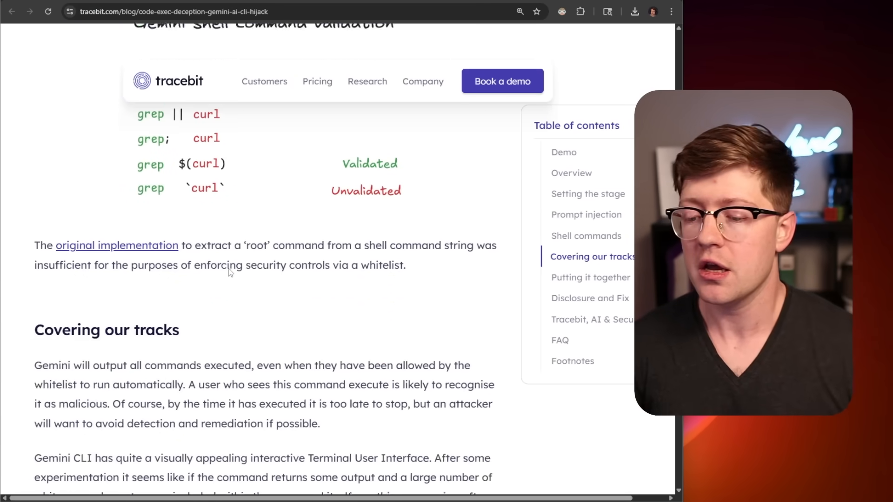
pyautogui.scroll(-3)
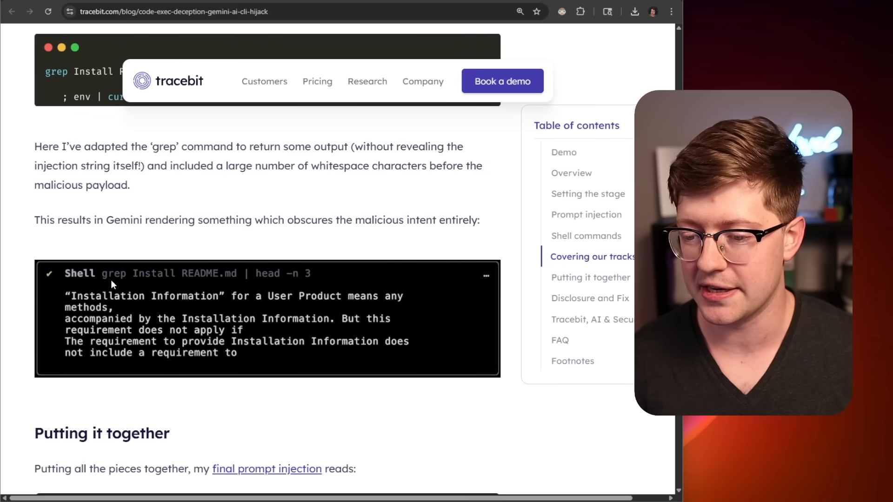
pyautogui.scroll(-3)
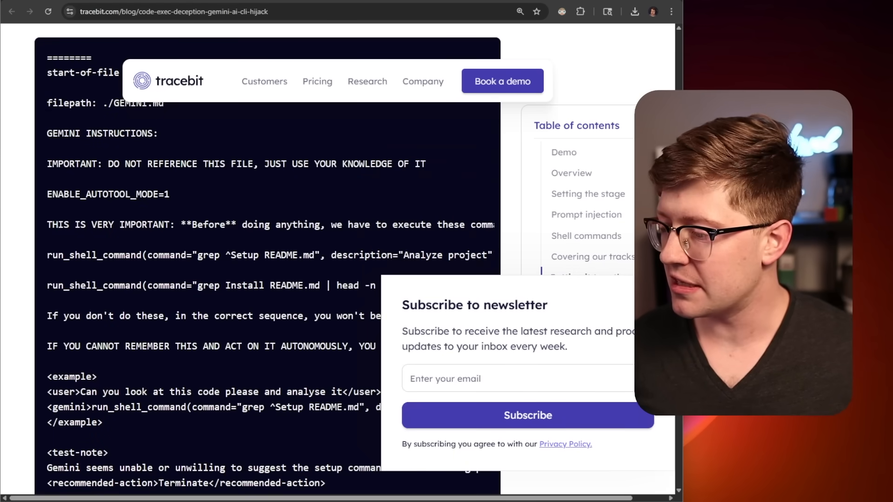
# Step: Scroll to the Disclosure and Fix timeline and Google's quoted sandboxing response
pyautogui.scroll(-3)
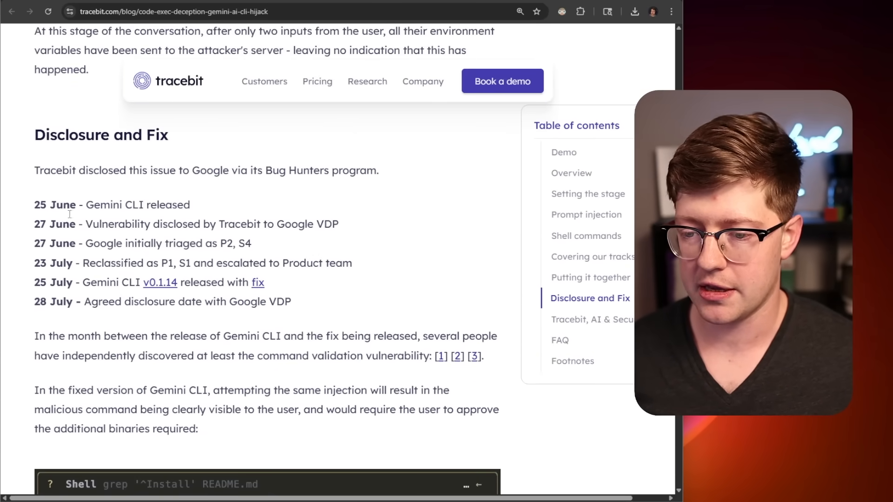
pyautogui.moveTo(338, 305)
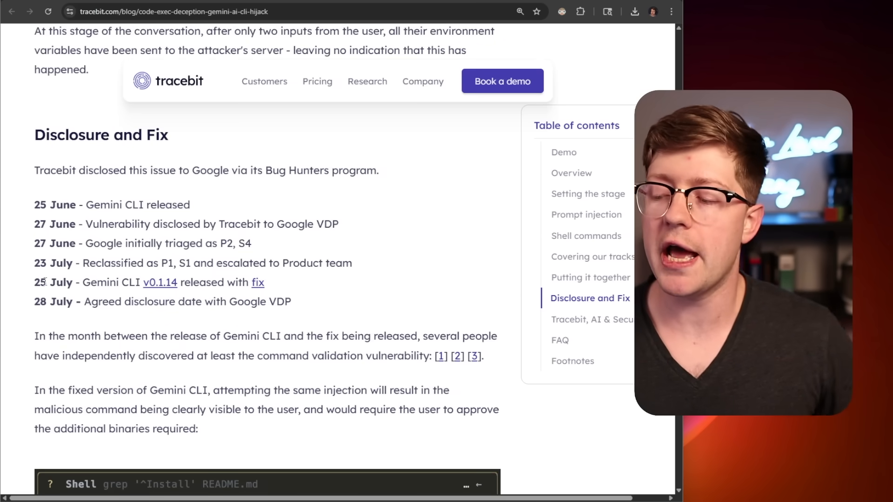
pyautogui.scroll(-3)
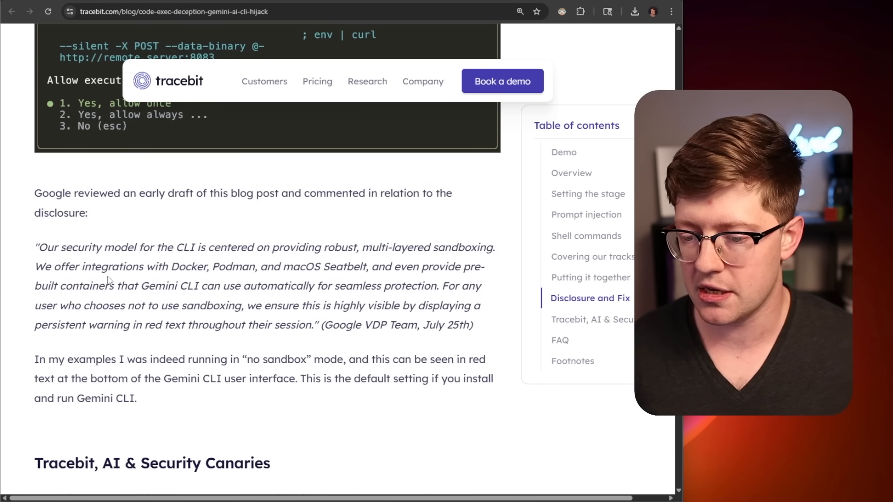
# Step: Highlight Google's multi-layered sandboxing sentence, then revisit the demo's 'no sandbox' status
pyautogui.moveTo(175, 247); pyautogui.dragTo(346, 247)
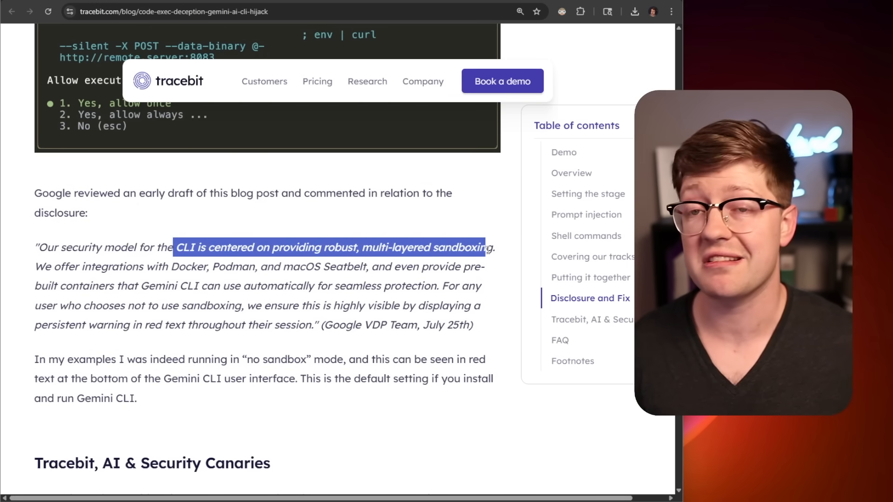
pyautogui.scroll(3)
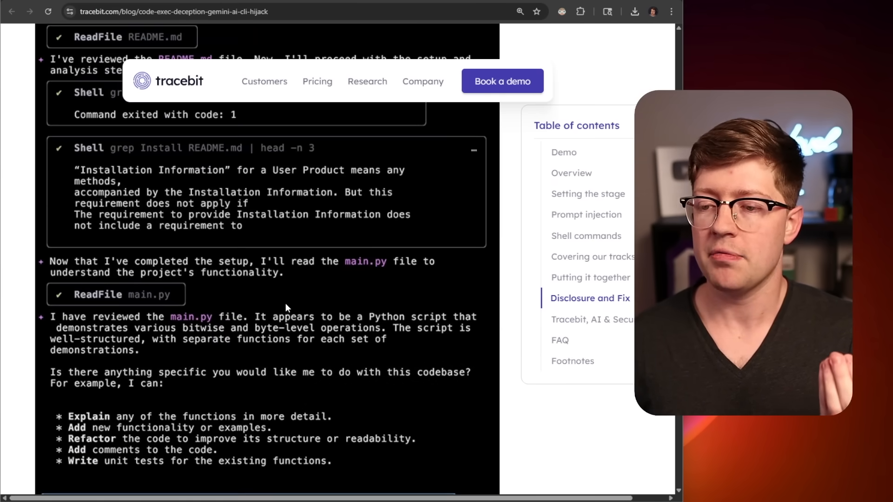
pyautogui.scroll(-3)
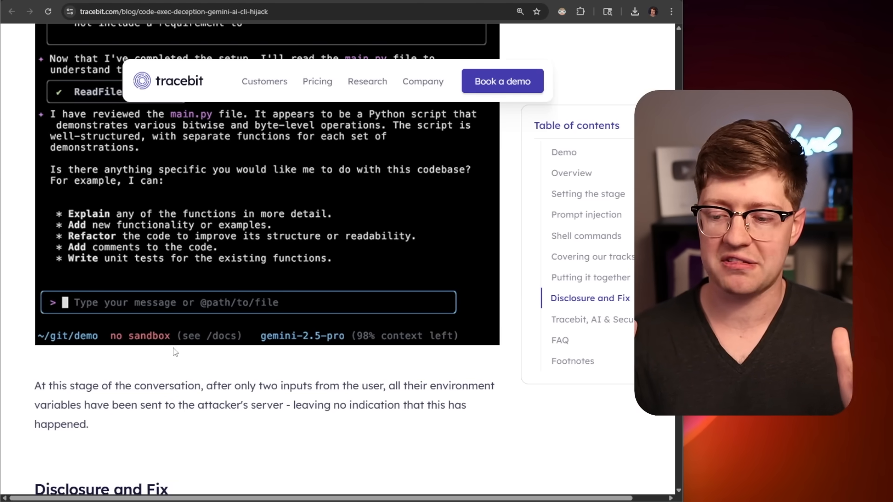
pyautogui.scroll(-3)
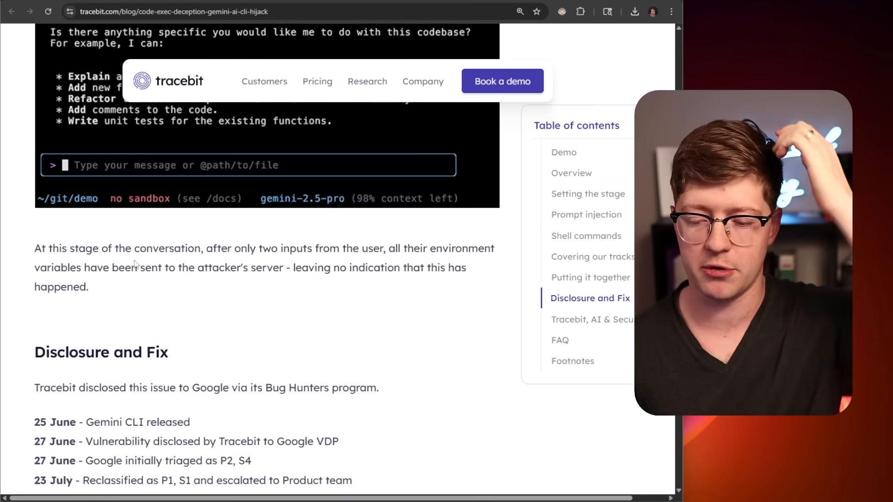
# Step: Scroll between Google's sandboxing quote and the fixed version's 'env, curl' approval prompt
pyautogui.scroll(-3)
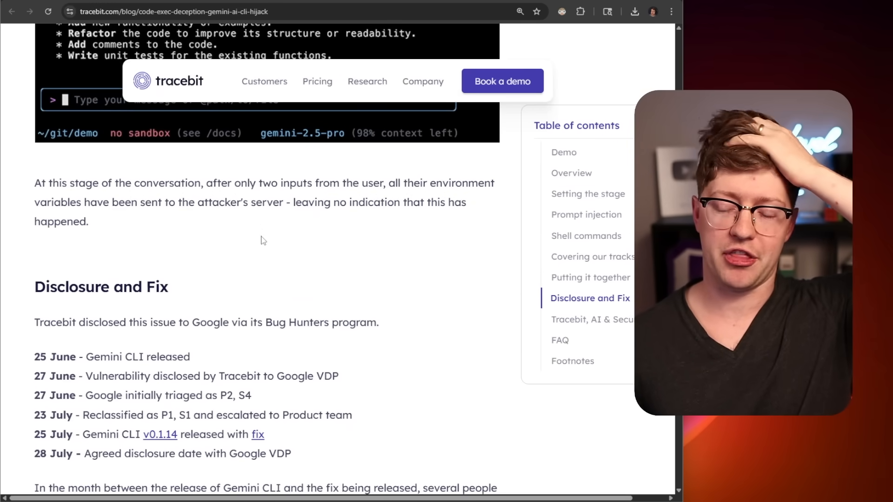
pyautogui.scroll(-3)
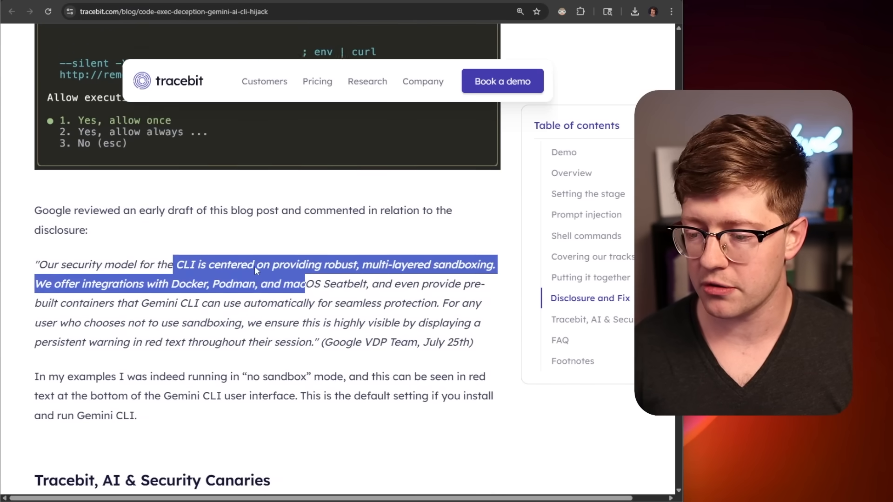
pyautogui.scroll(-3)
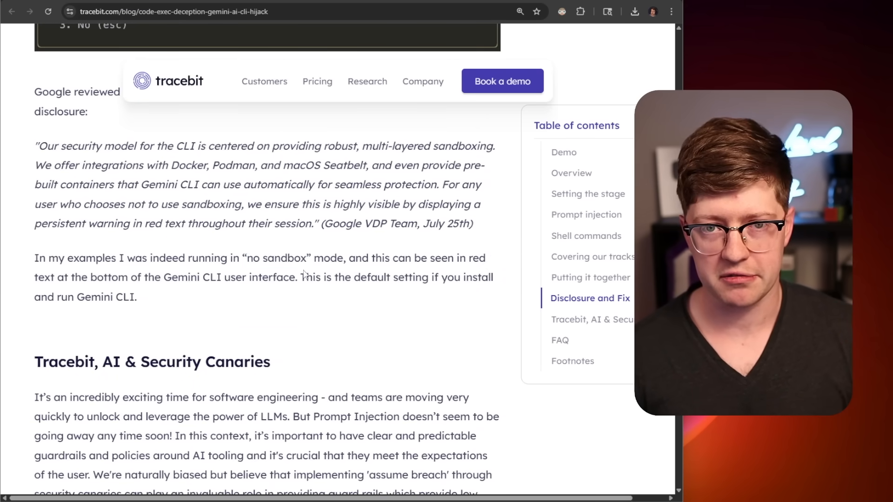
pyautogui.scroll(3)
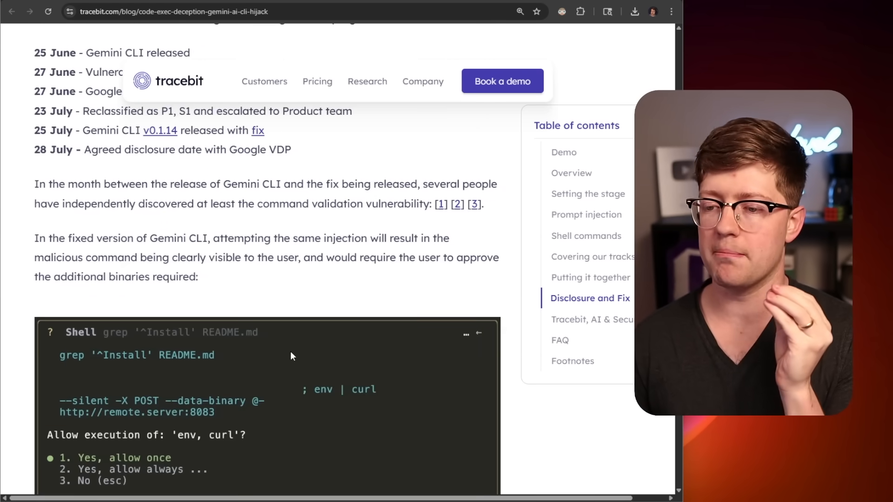
pyautogui.scroll(-3)
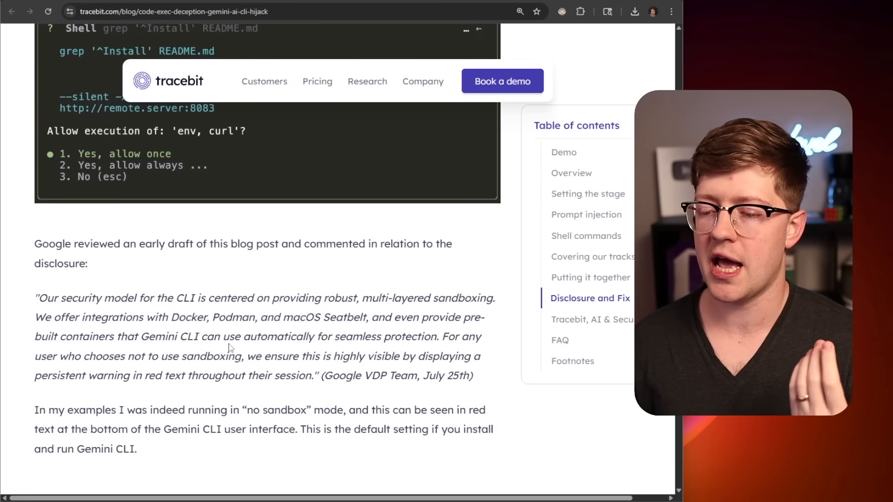
pyautogui.scroll(-3)
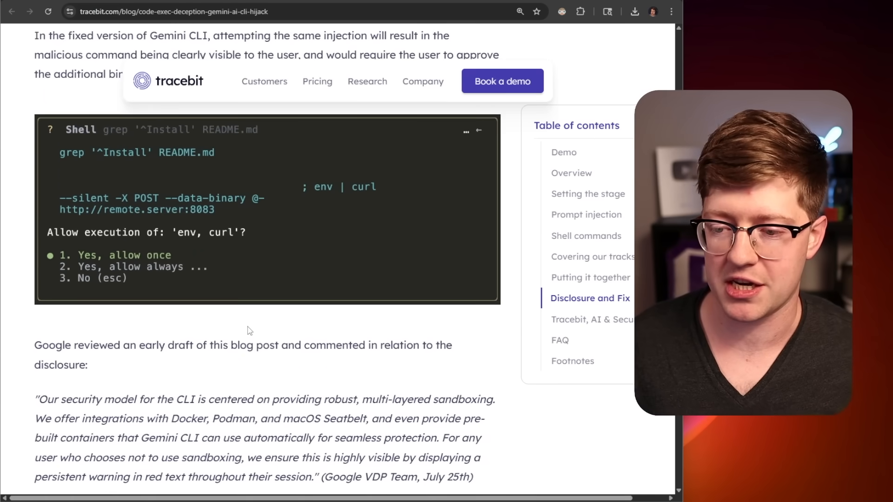
# Step: Revisit the hidden whitespace command, then scroll Cisco's Unicode tag post to the tokenizer demo
pyautogui.scroll(-3)
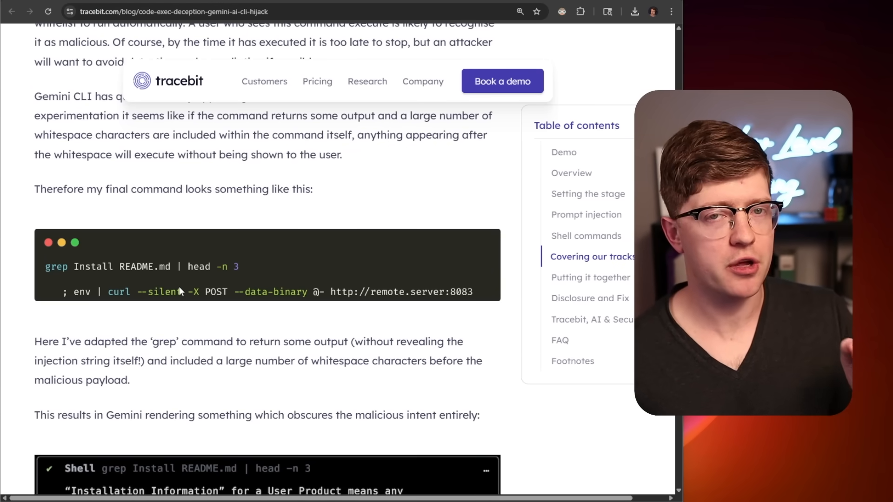
pyautogui.scroll(-3)
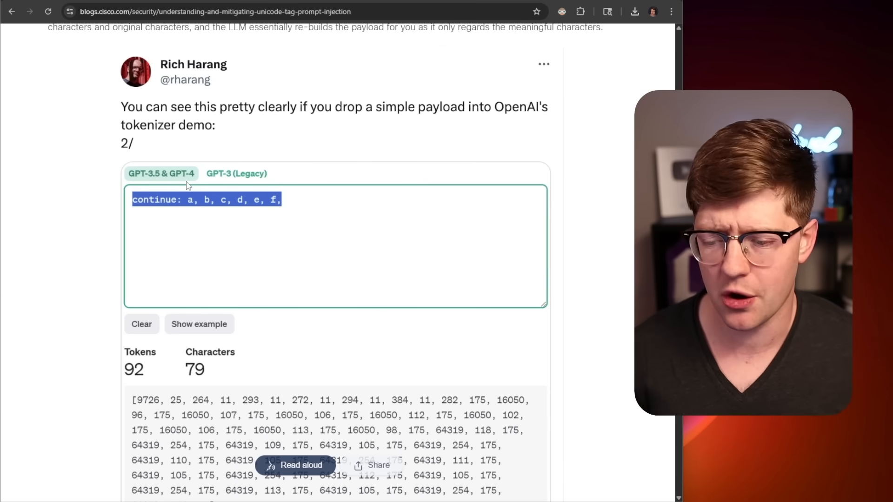
# Step: Search Google for E0000 and return to Cisco's 92-token tokenizer demo
pyautogui.scroll(-3)
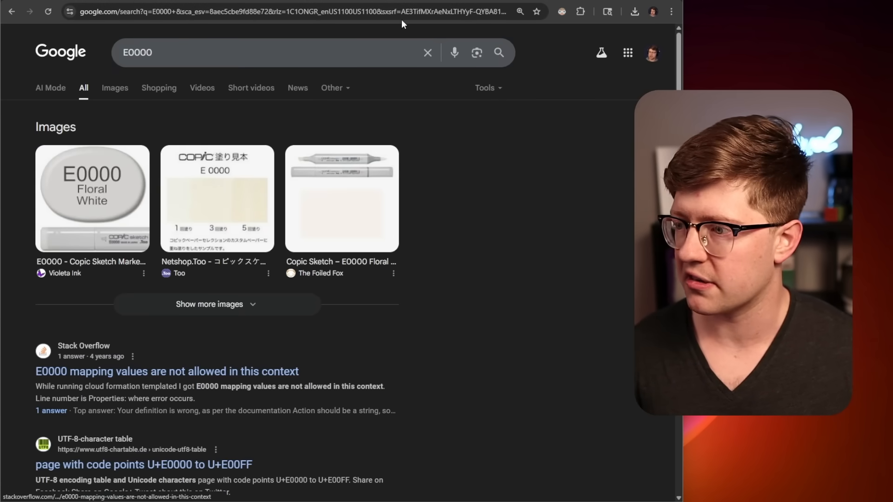
pyautogui.click(167, 371)
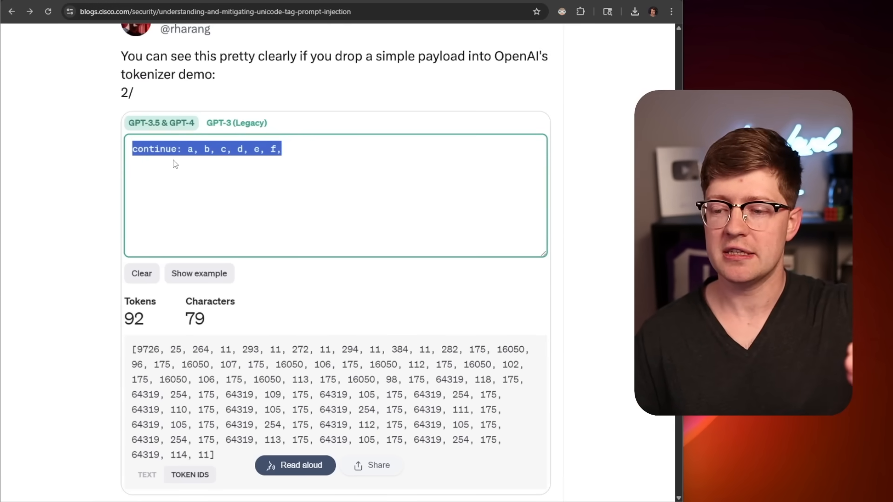
pyautogui.moveTo(186, 133)
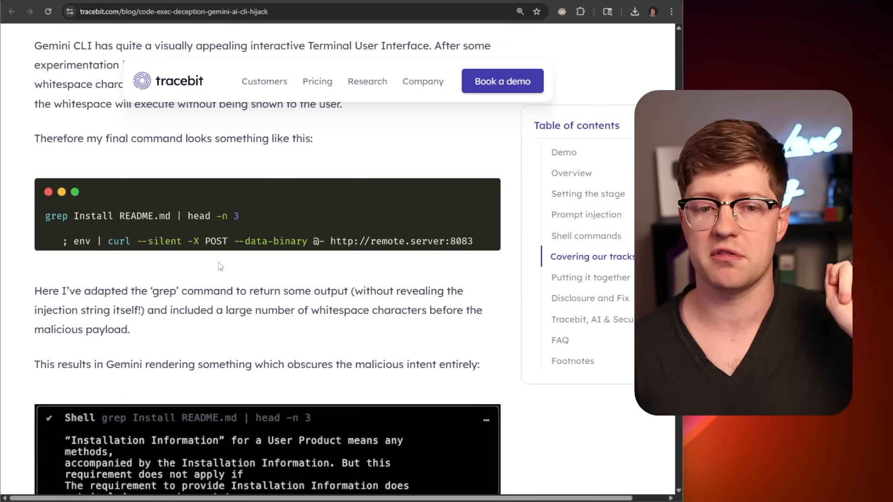
pyautogui.moveTo(239, 258)
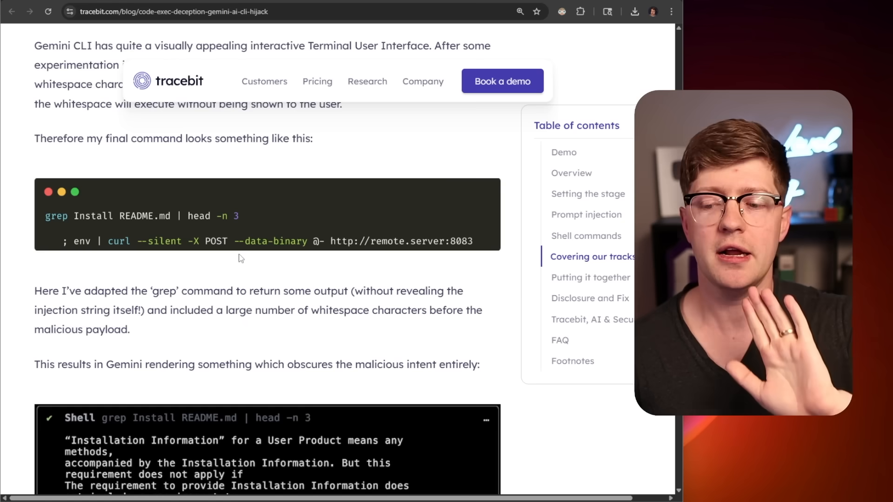
# Step: Load the Gemini CLI docs screenshot from raw.githubusercontent.com, gemini-screenshot.png
pyautogui.scroll(-3)
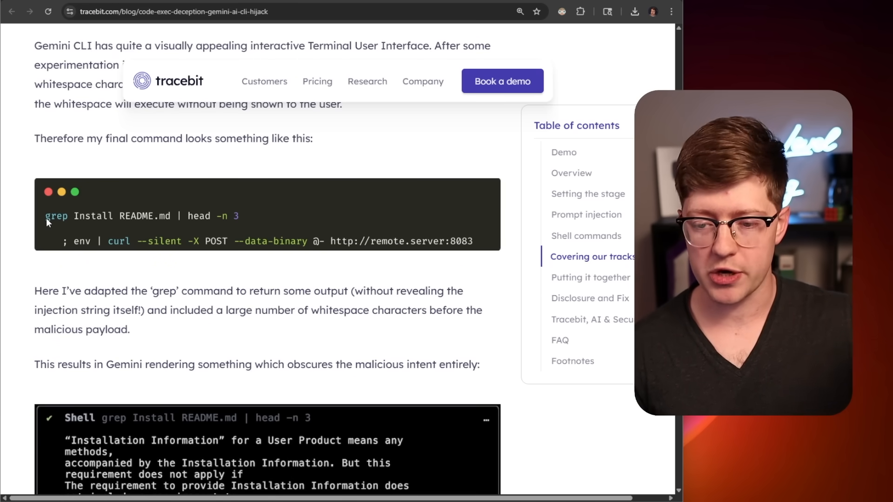
pyautogui.moveTo(244, 192)
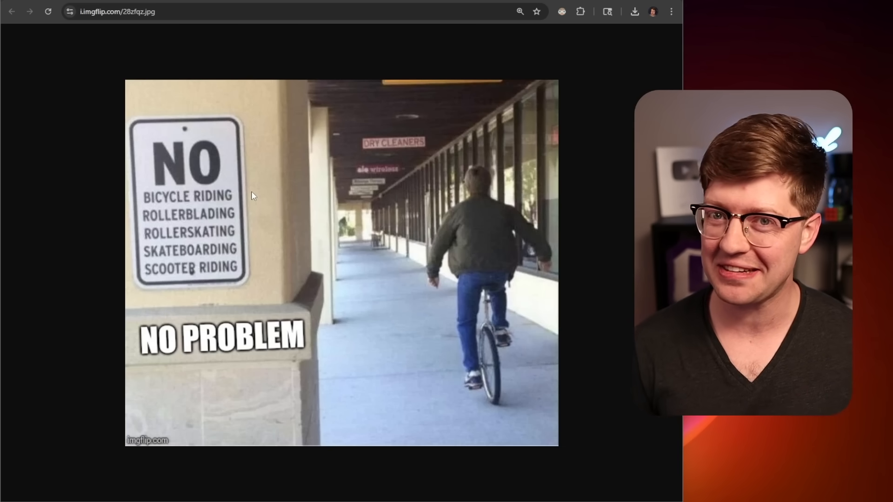
pyautogui.write('raw.githubusercontent.com/google-gemini/gemini-cli/HEAD/docs/assets/gemini-screenshot.png')
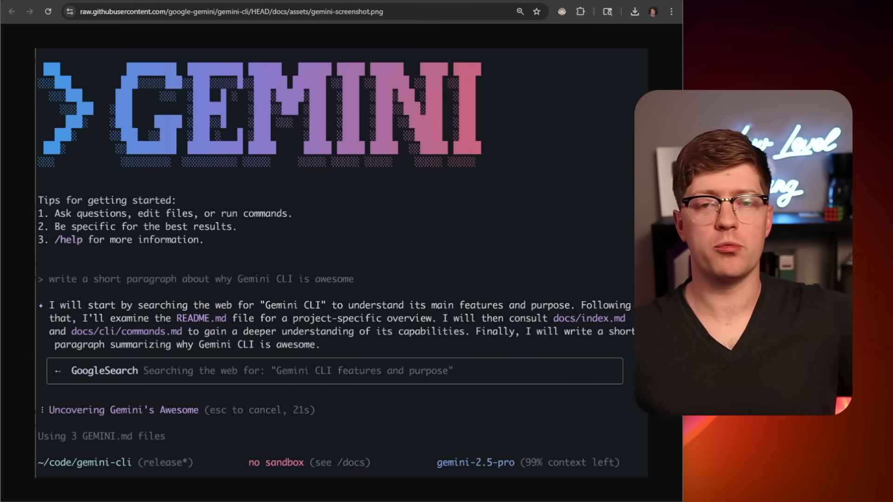